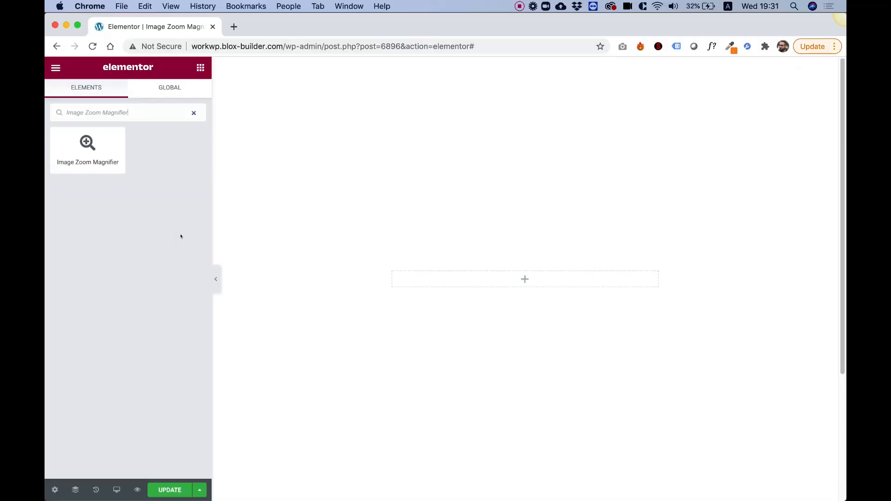
- Add an Image Zoom Magnifier widget onto the empty section, showing its default dog photo
left_click_drag(88, 149, 535, 289)
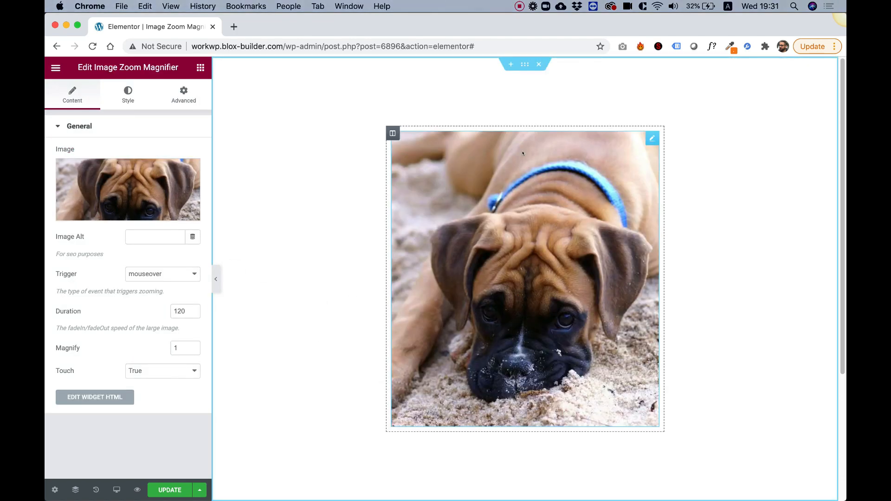
mouse_move(567, 225)
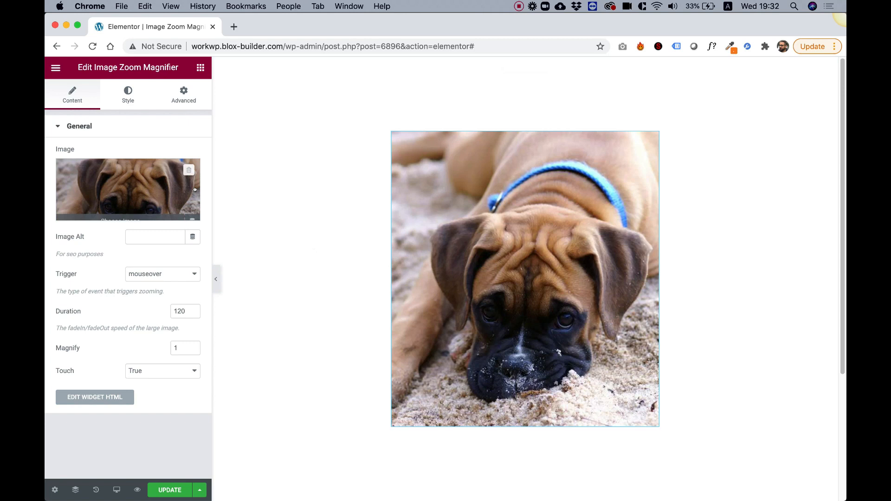
- Replace the widget's photo with ring.jpeg uploaded from the Desktop
left_click(128, 189)
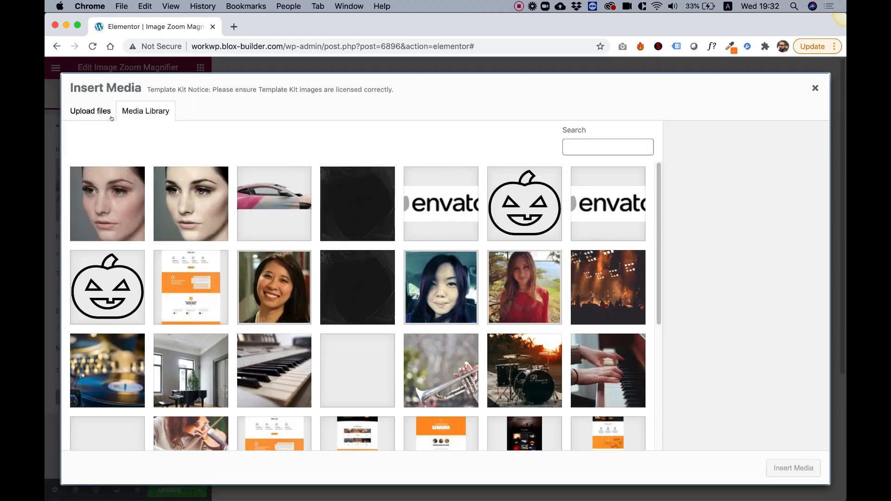
left_click(89, 111)
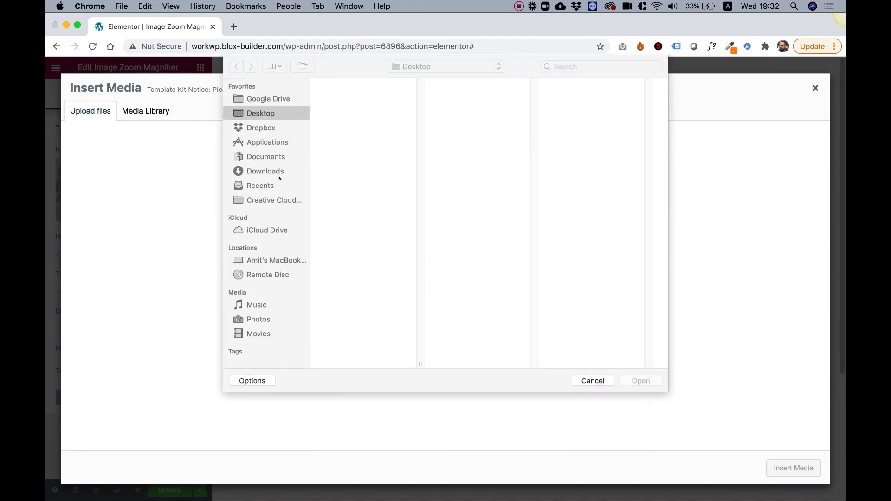
left_click(339, 144)
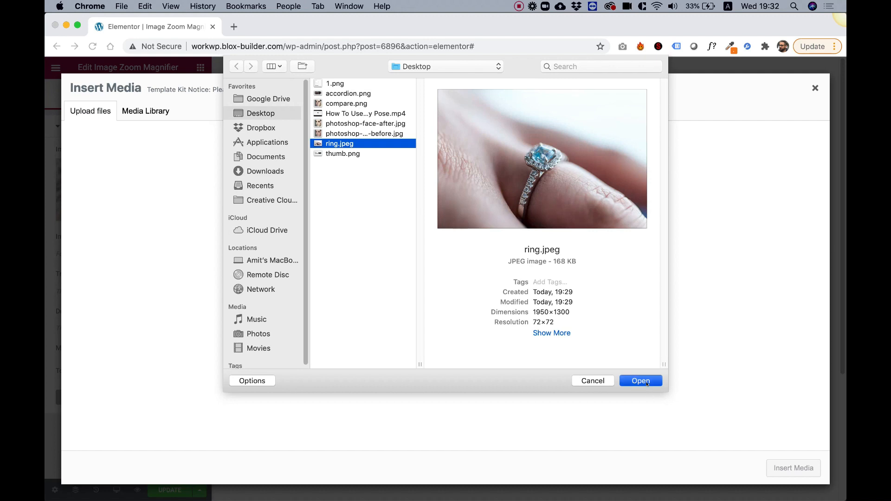
left_click(641, 381)
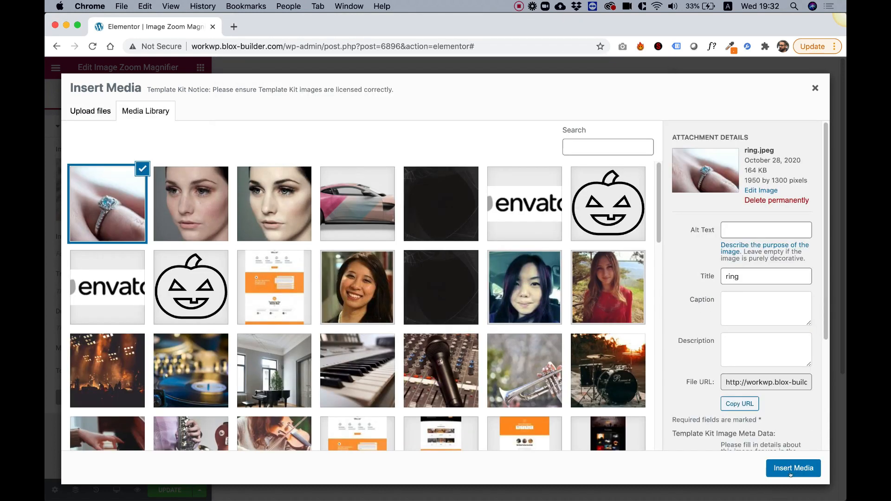
left_click(792, 468)
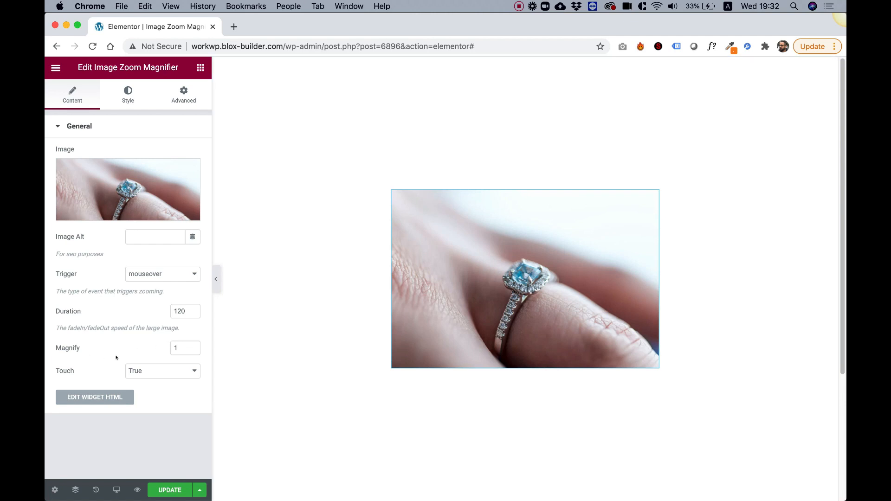
- Change the Magnify value from 1 to 2
left_click(182, 348)
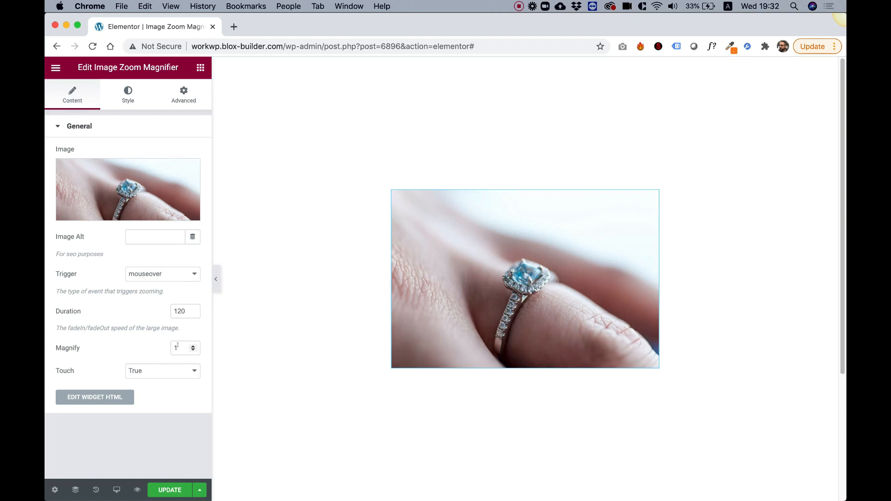
left_click(180, 348)
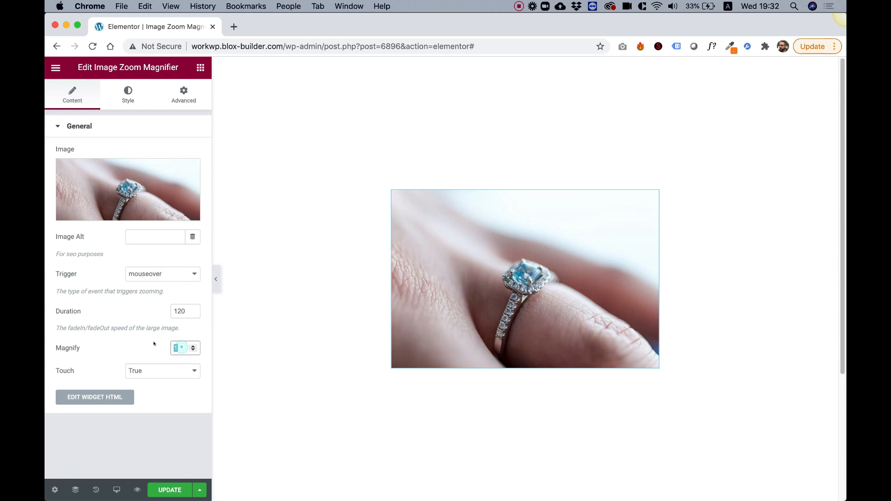
left_click(193, 345)
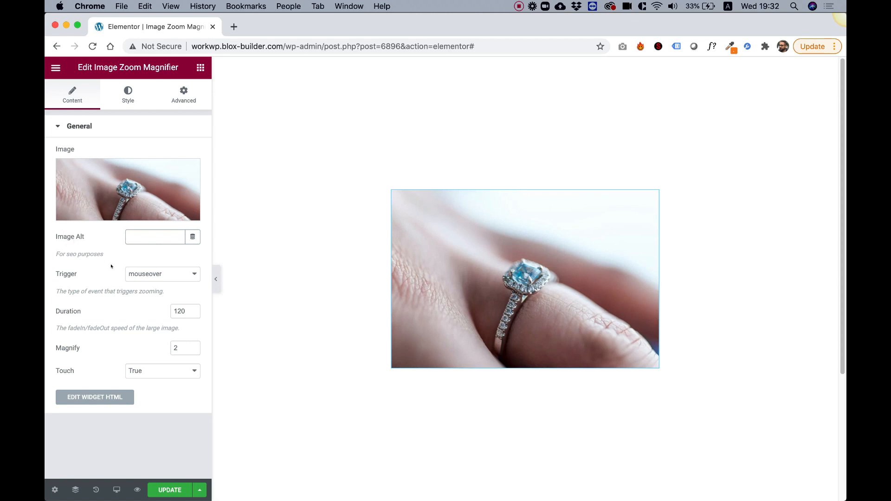
mouse_move(137, 274)
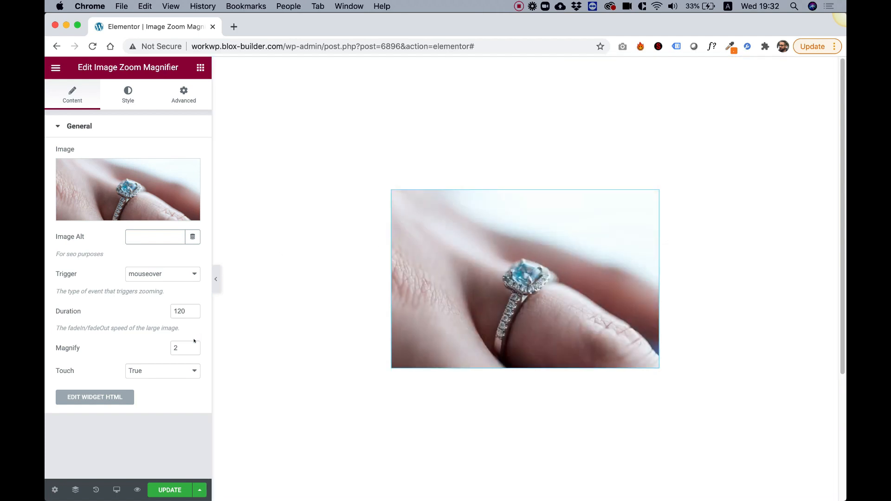
- Set the zoom Trigger to grab after trying click and toggle
left_click(162, 273)
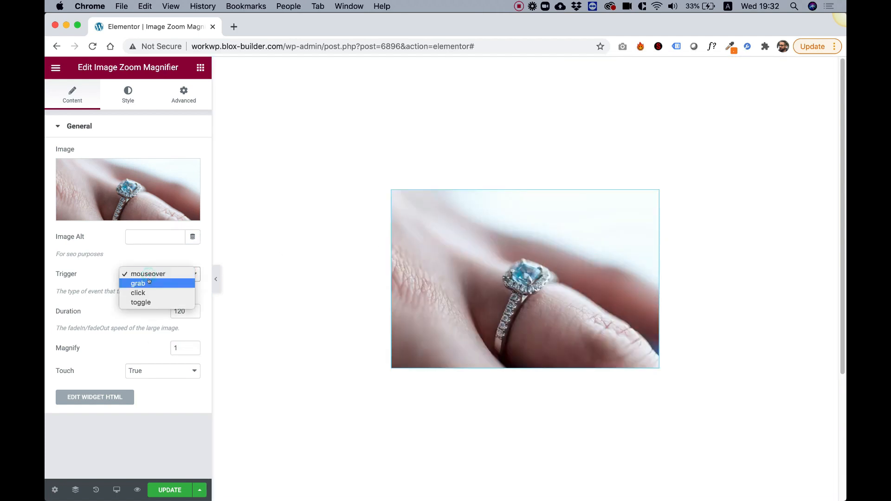
left_click(148, 274)
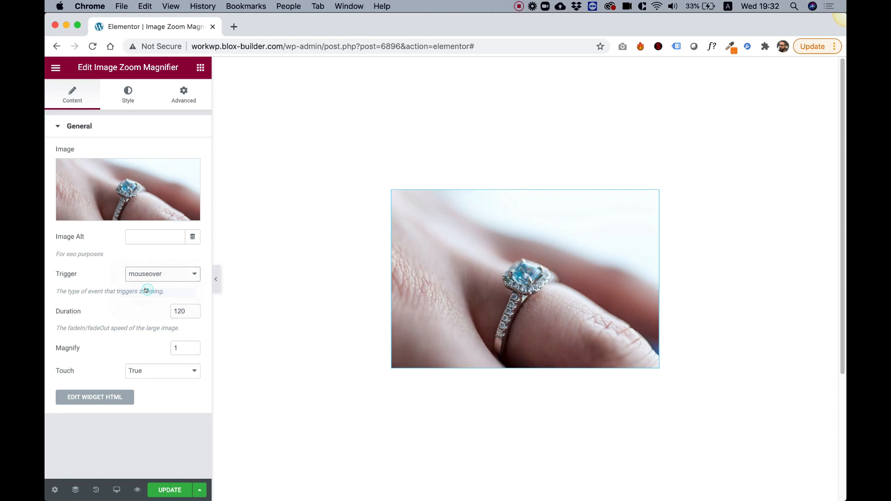
left_click(162, 274)
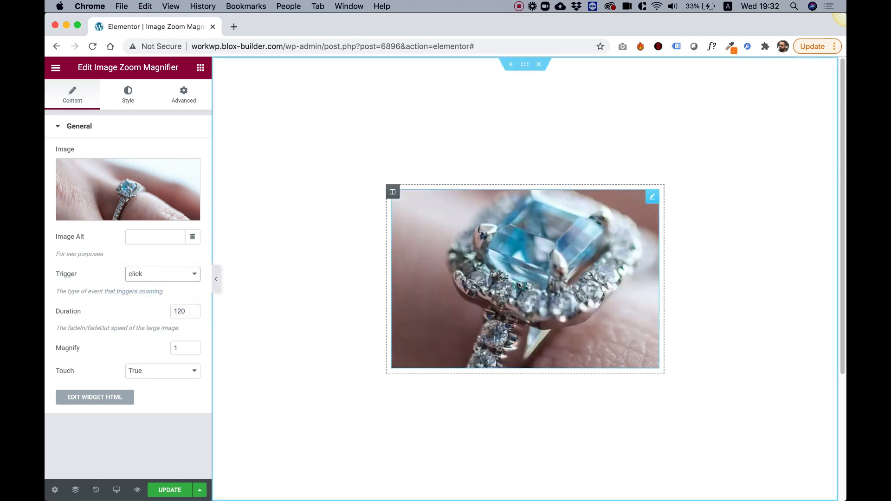
left_click(162, 273)
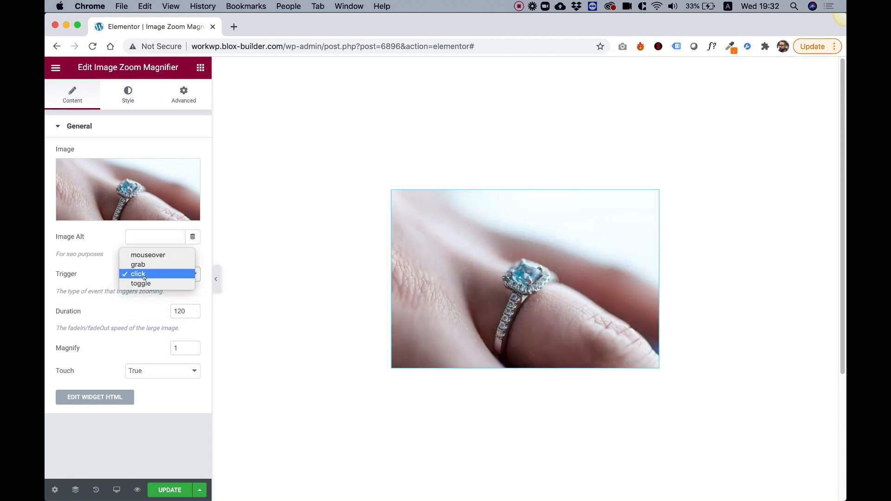
left_click(140, 283)
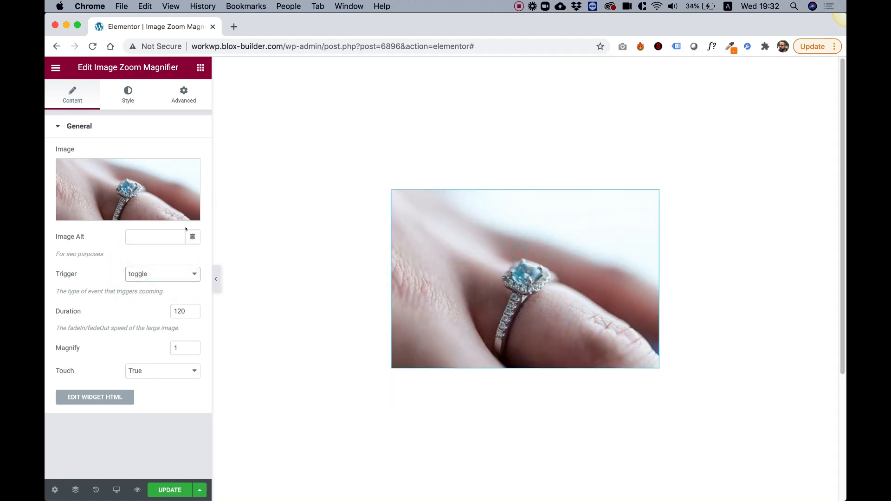
left_click(162, 274)
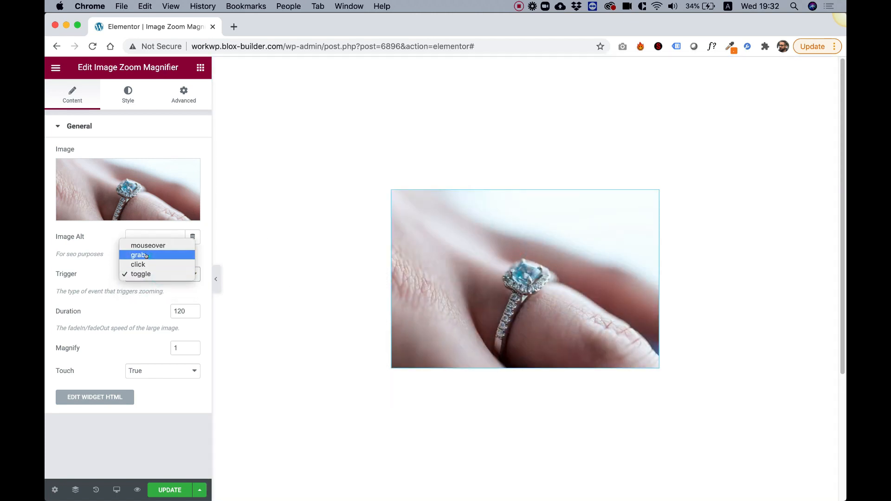
left_click(138, 255)
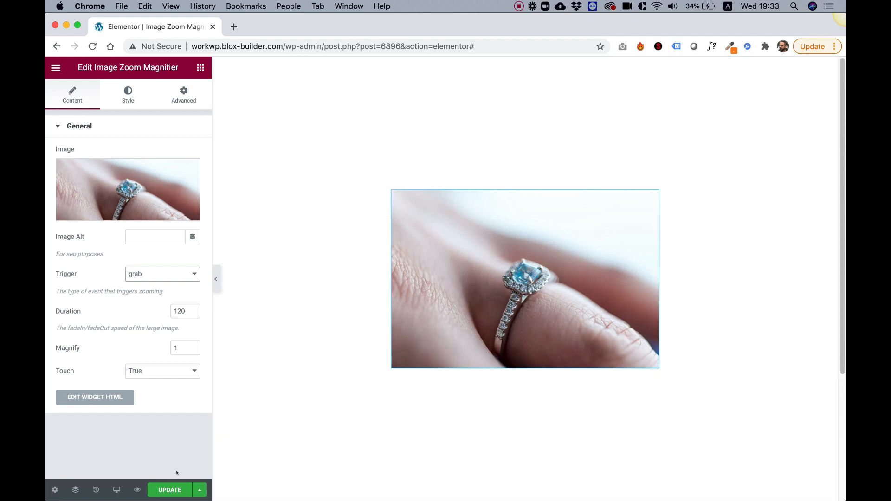
mouse_move(137, 491)
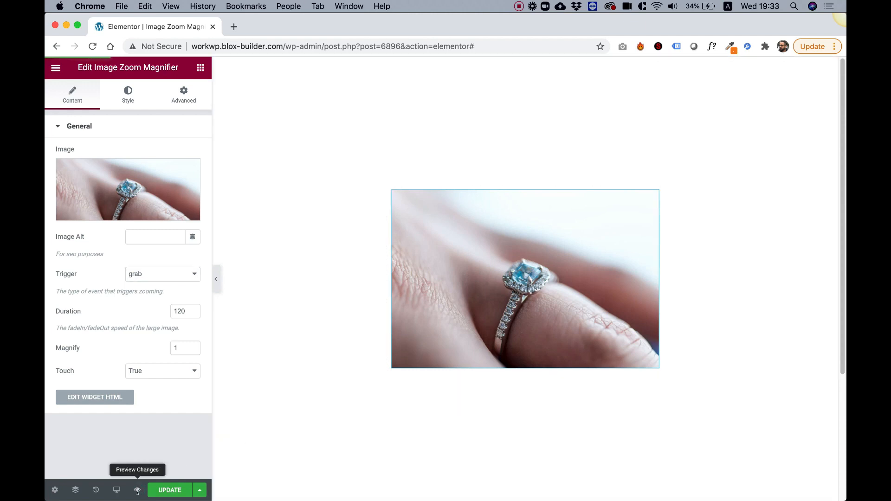
left_click(137, 490)
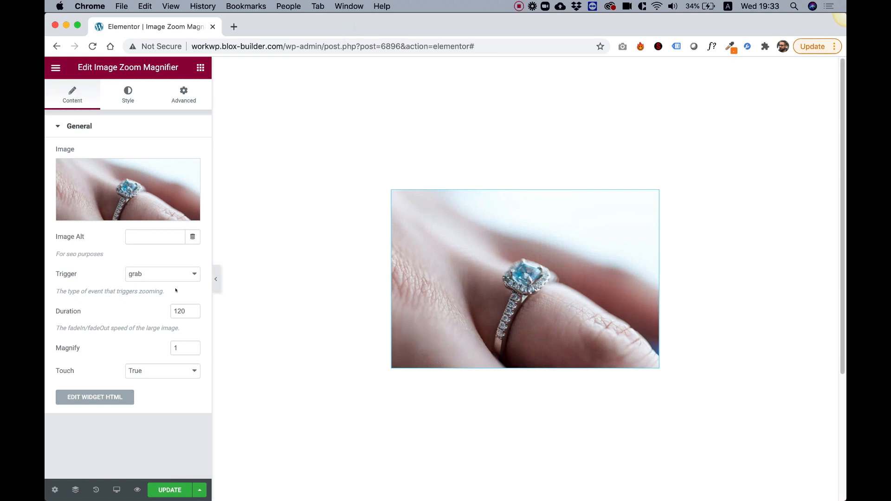
mouse_move(131, 274)
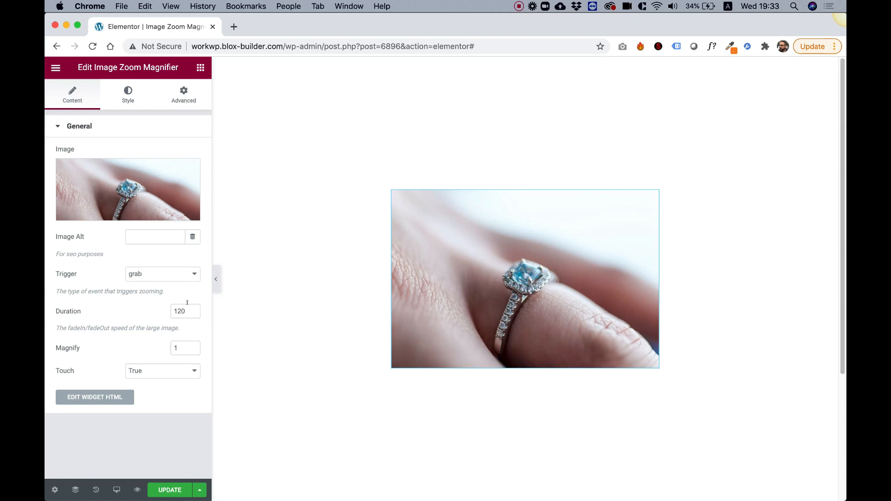
mouse_move(182, 311)
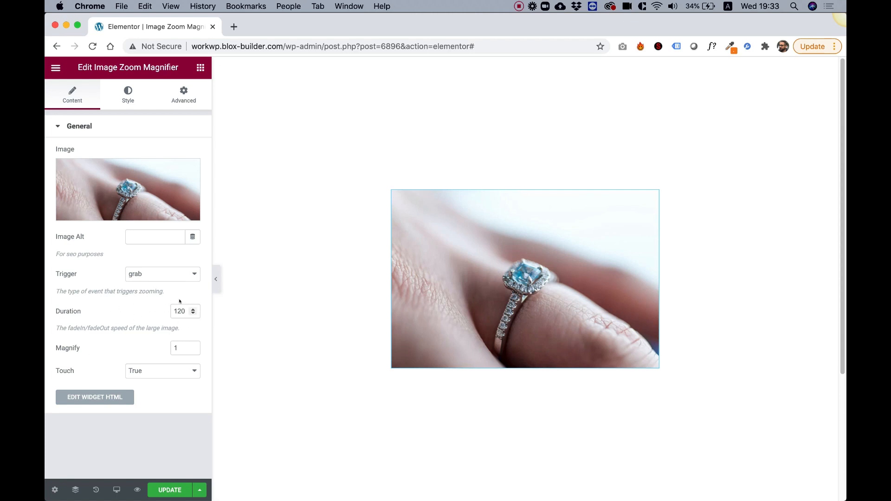
mouse_move(74, 378)
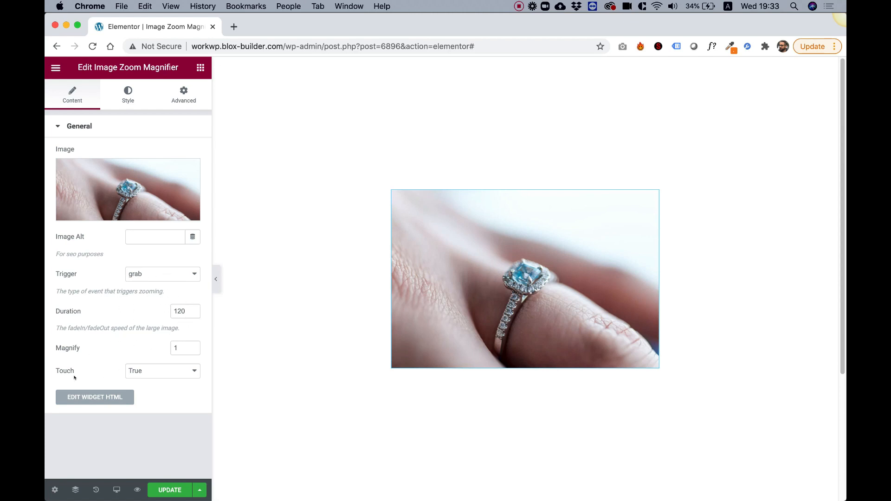
- Keep Touch zooming set to True and move to the widget's Style settings
left_click(162, 371)
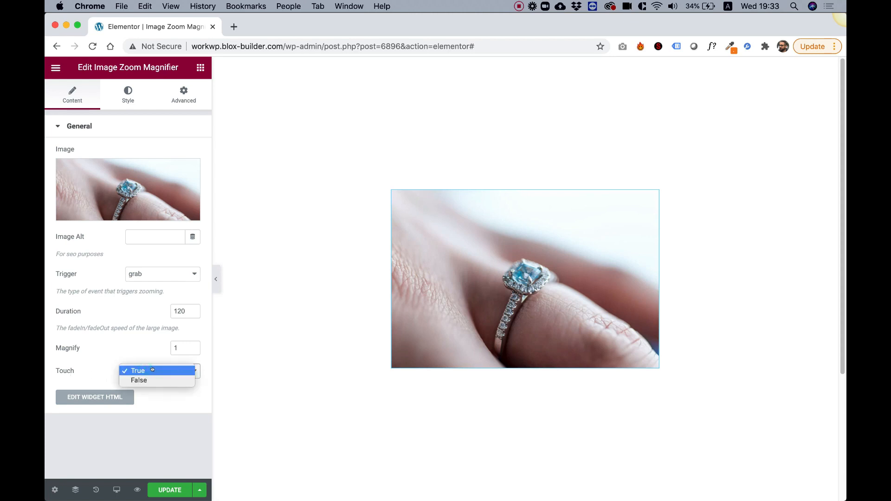
left_click(137, 370)
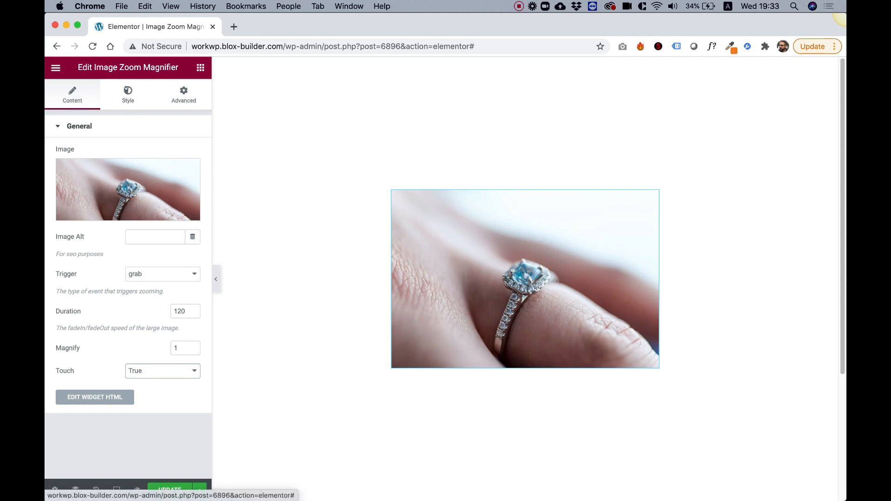
left_click(128, 95)
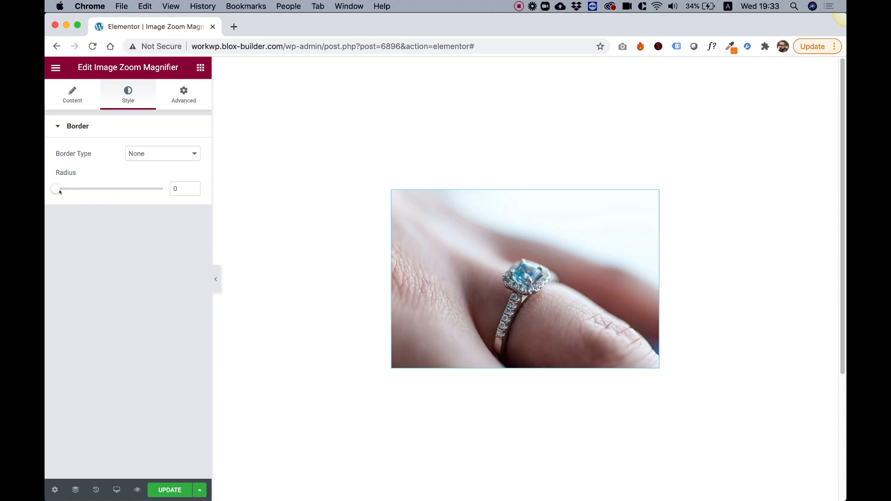
- Round the ring photo's corners to radius 63 and give it a Solid border
left_click_drag(55, 188, 124, 188)
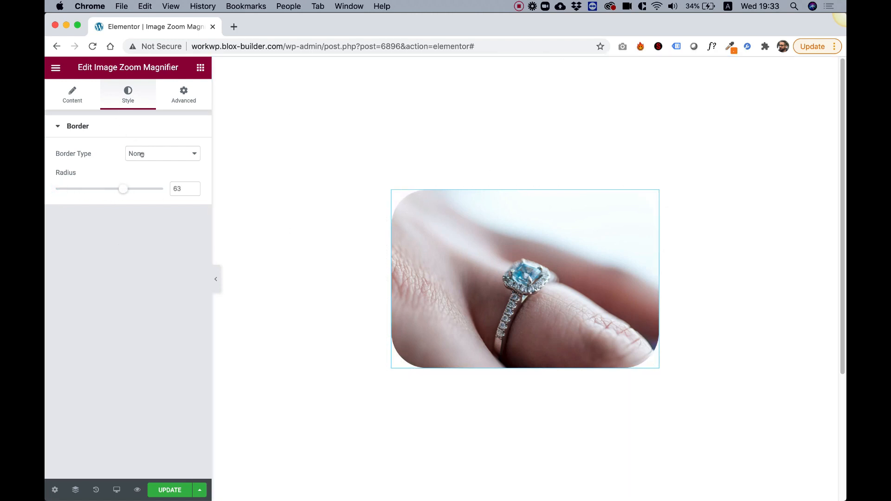
left_click(162, 153)
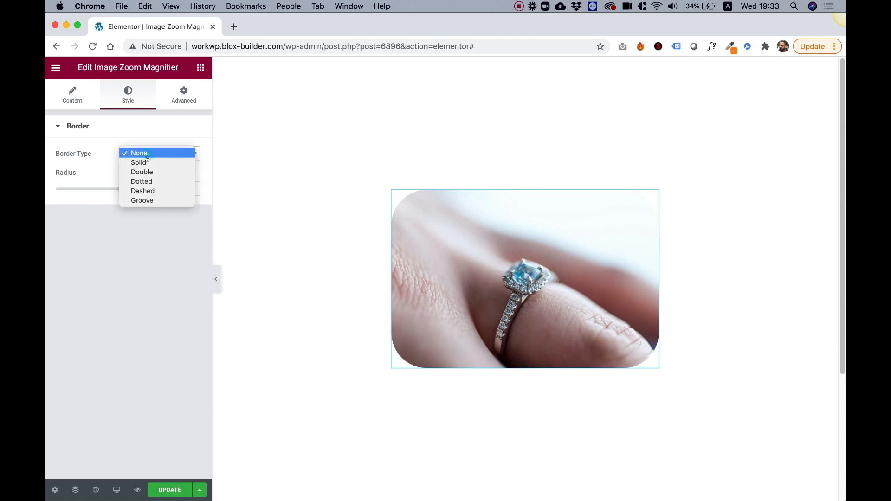
left_click(139, 162)
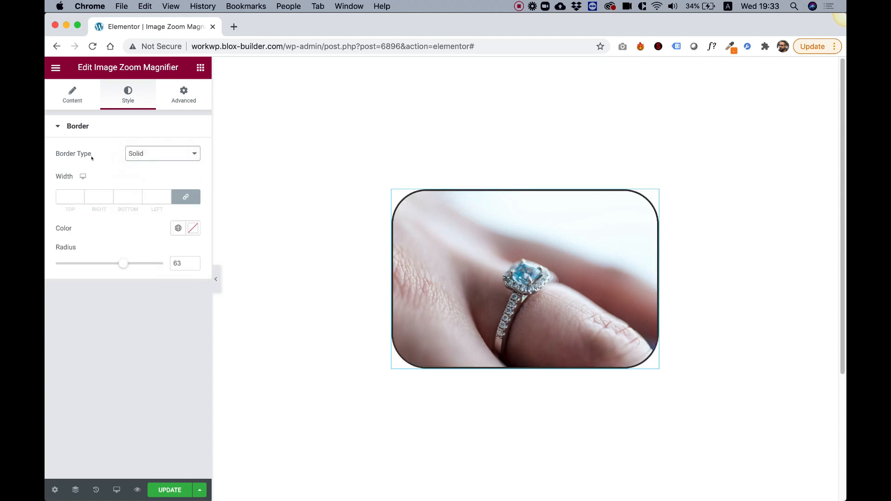